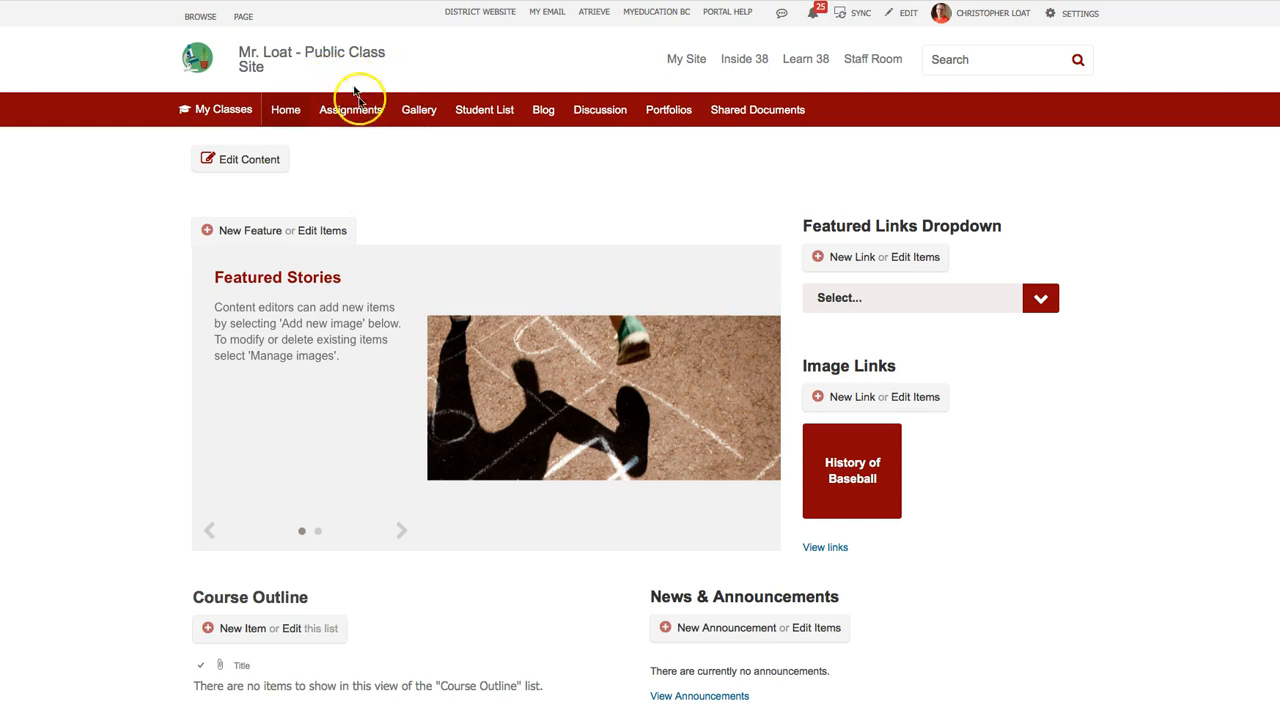
mouse_move(324, 166)
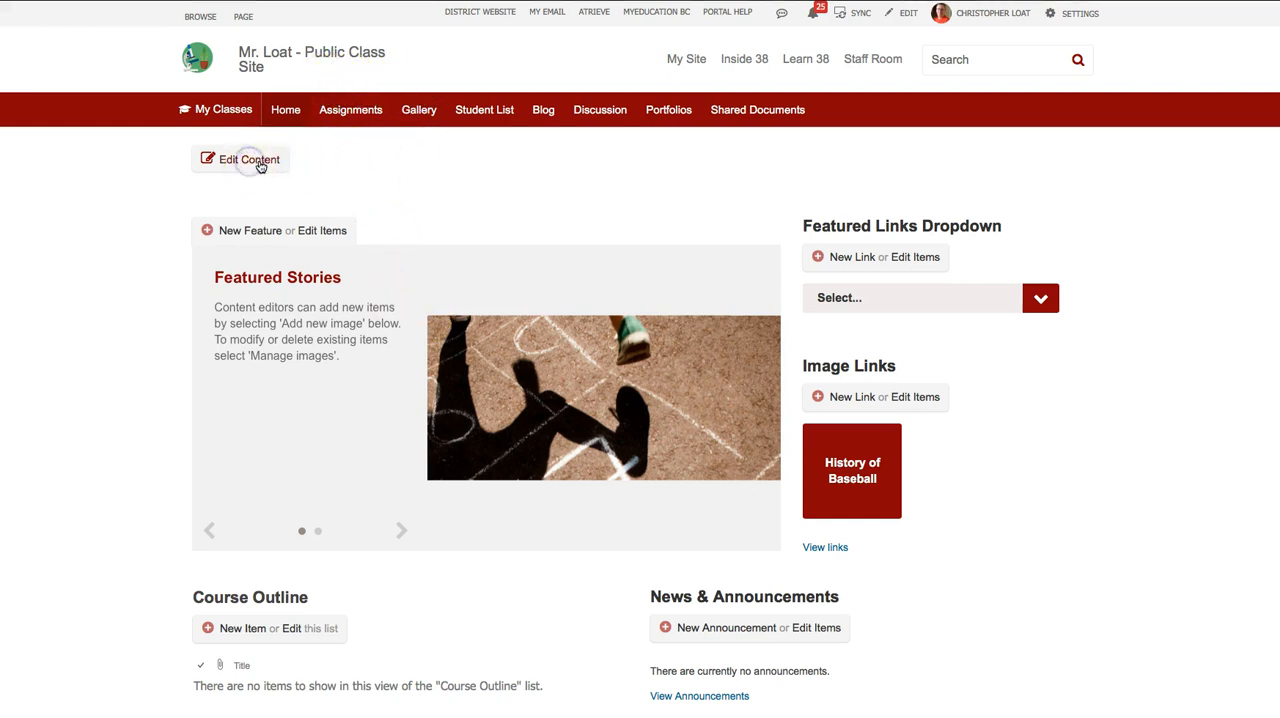
- Enter Edit Content and browse the Insert and Format Text ribbons of the empty page body
left_click(248, 160)
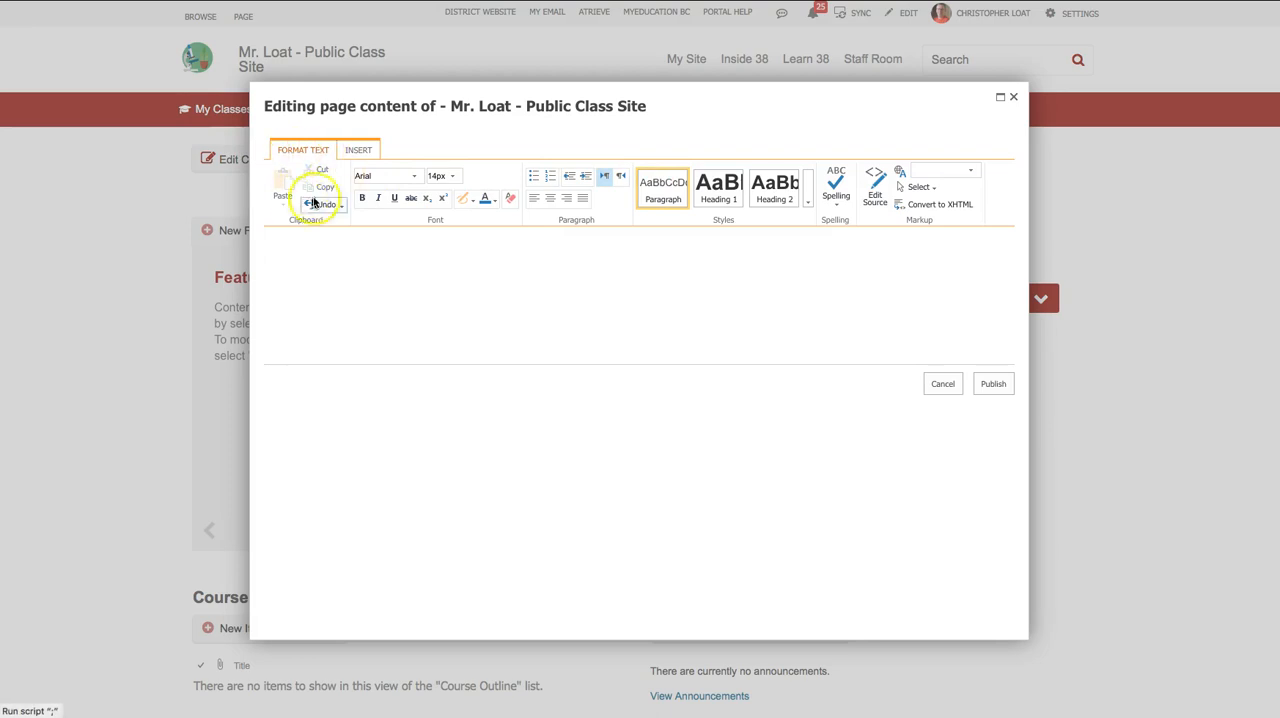
left_click(358, 148)
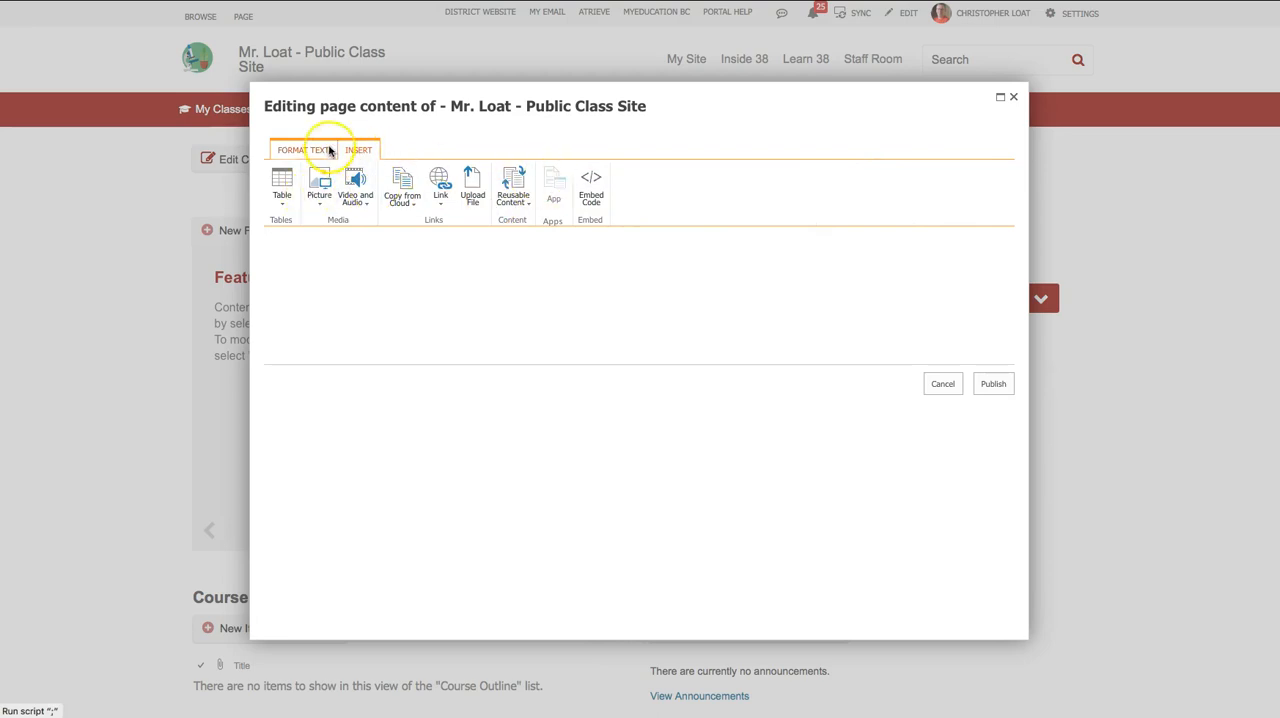
left_click(302, 148)
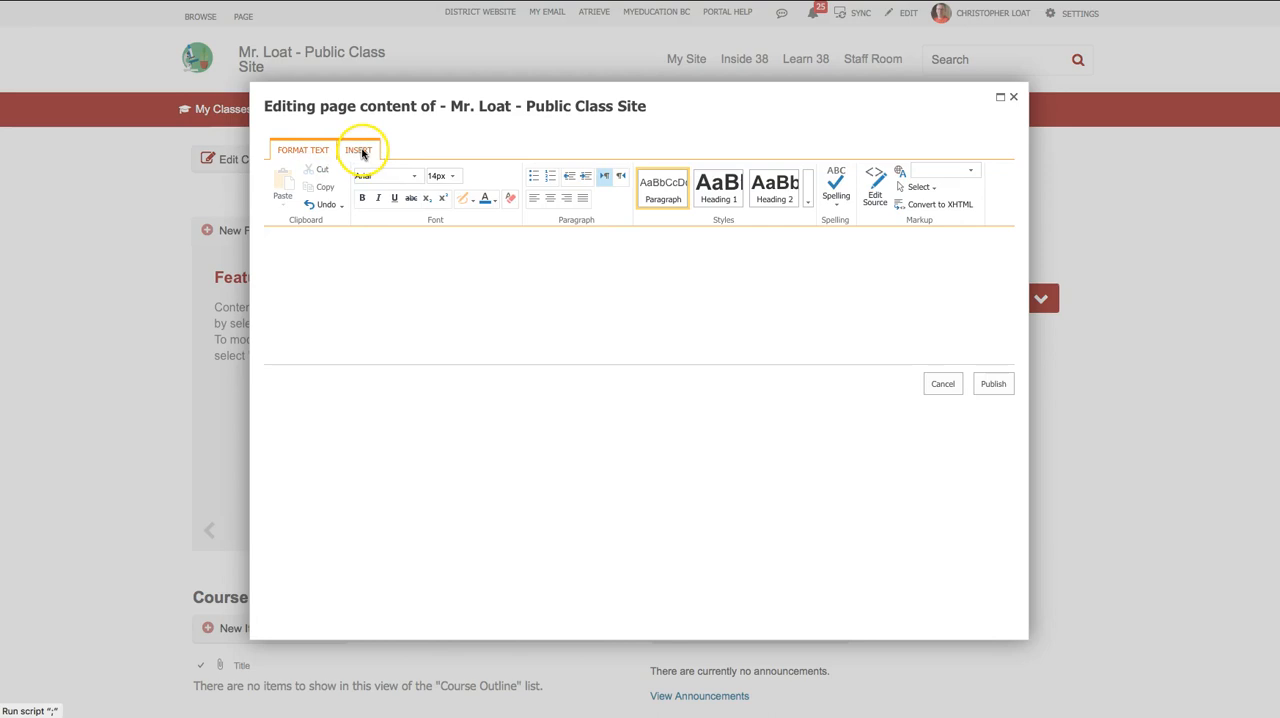
- Show the Insert ribbon with its table, picture, video, link, file and embed options
left_click(358, 148)
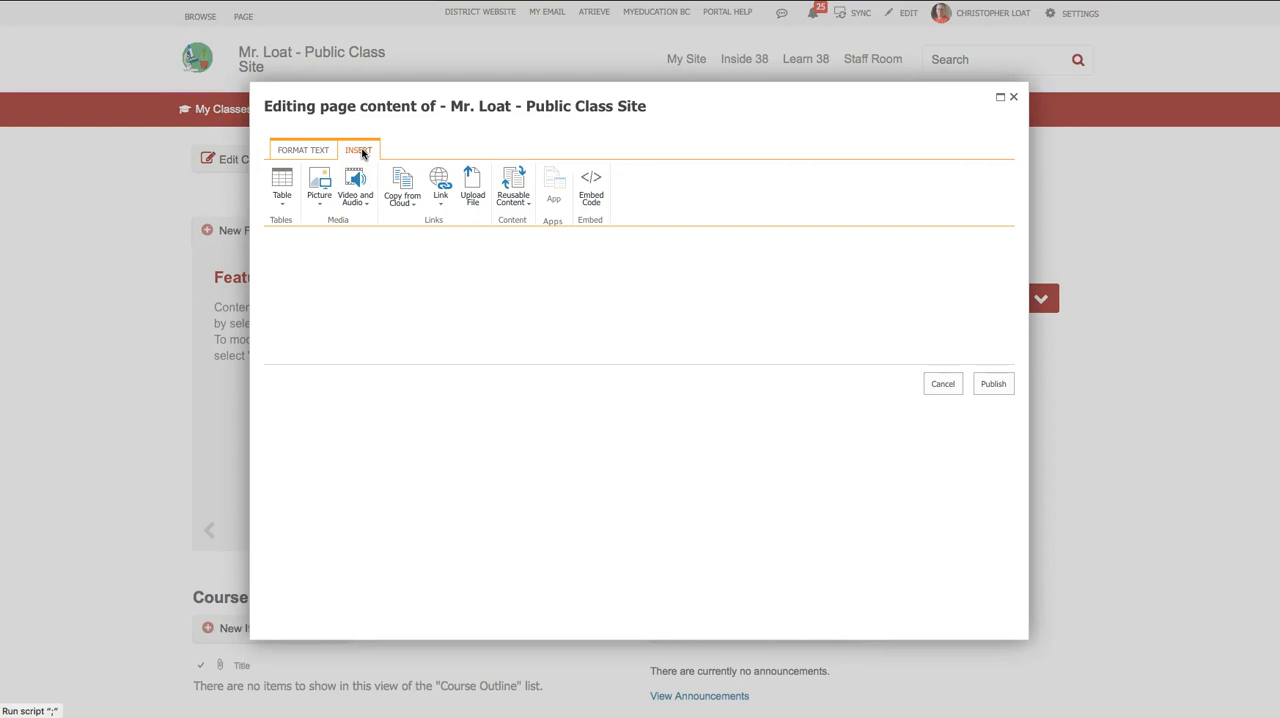
- After zooming the browser out, return to Format Text, now shown as collapsed group icons
left_click(304, 148)
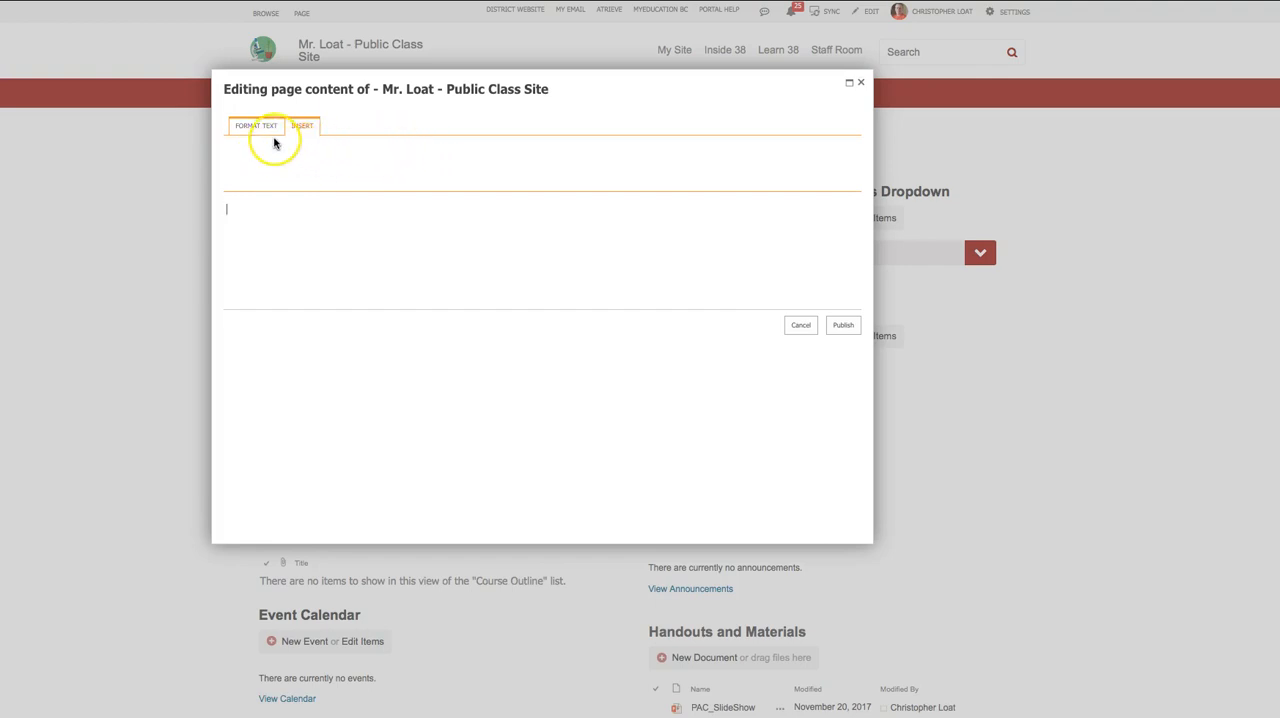
left_click(256, 124)
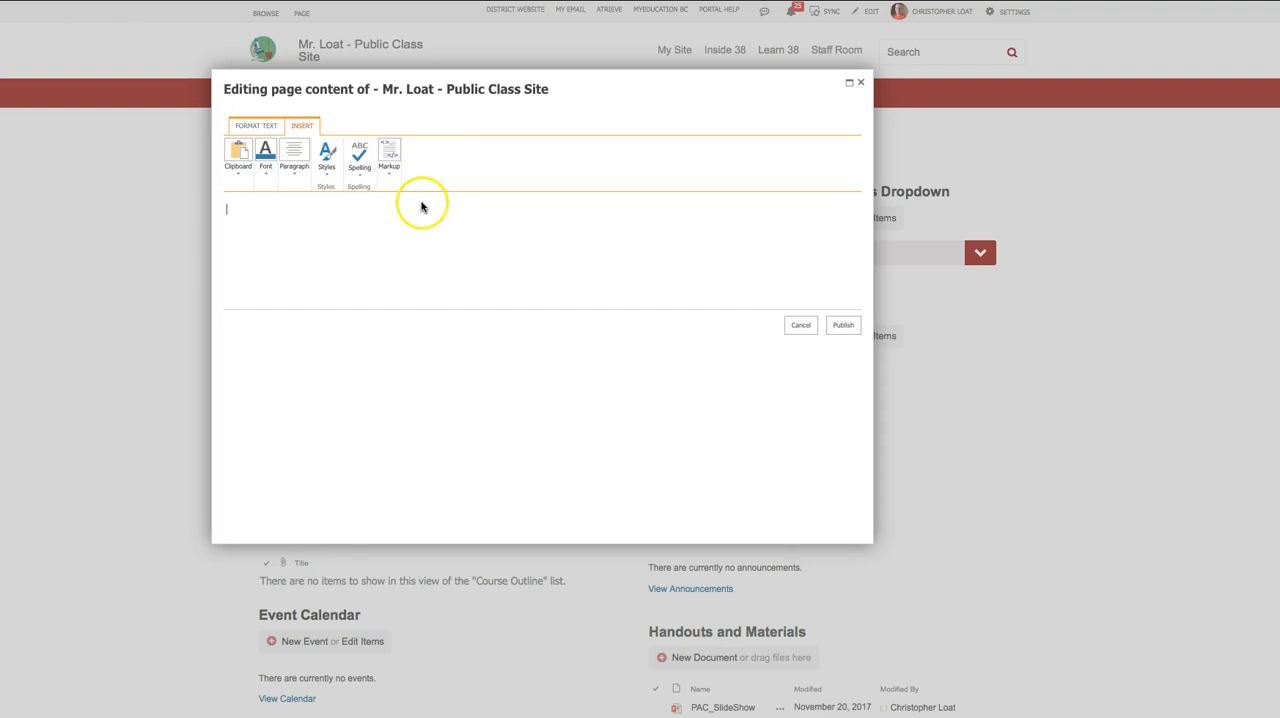
mouse_move(800, 324)
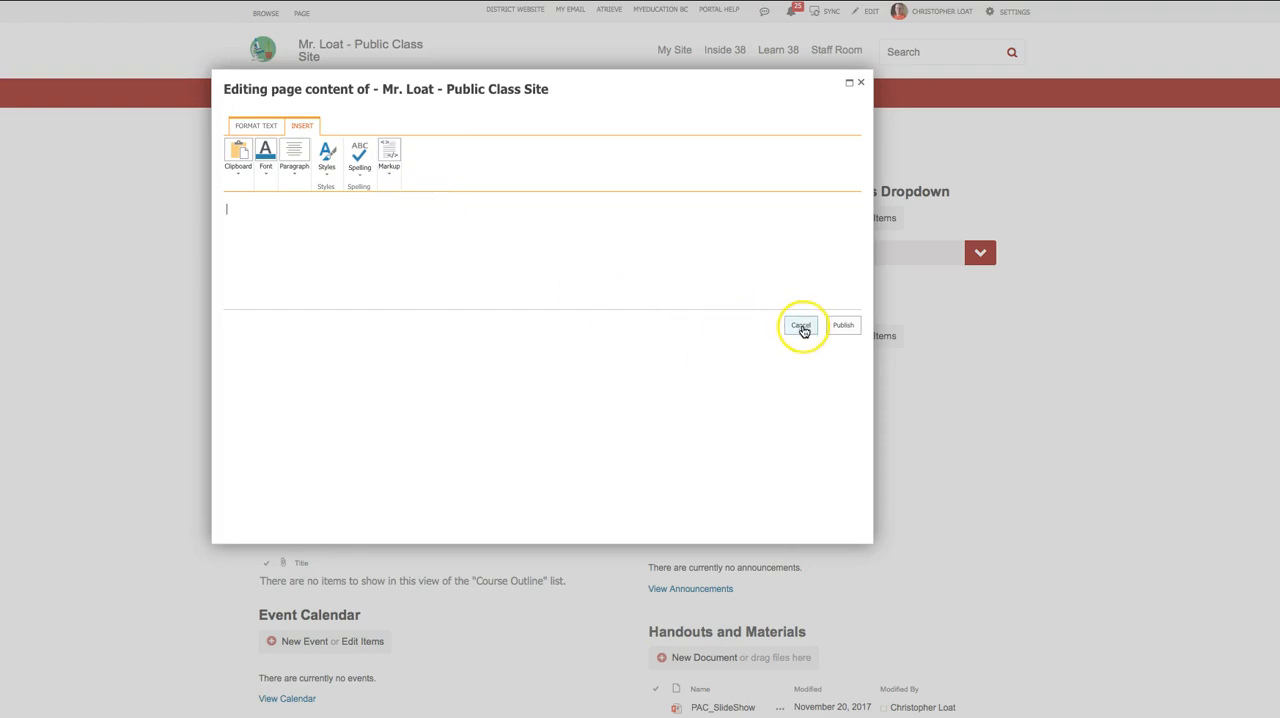
- Cancel the edit and reopen Edit Content so Format Text shows its full icons again
left_click(800, 324)
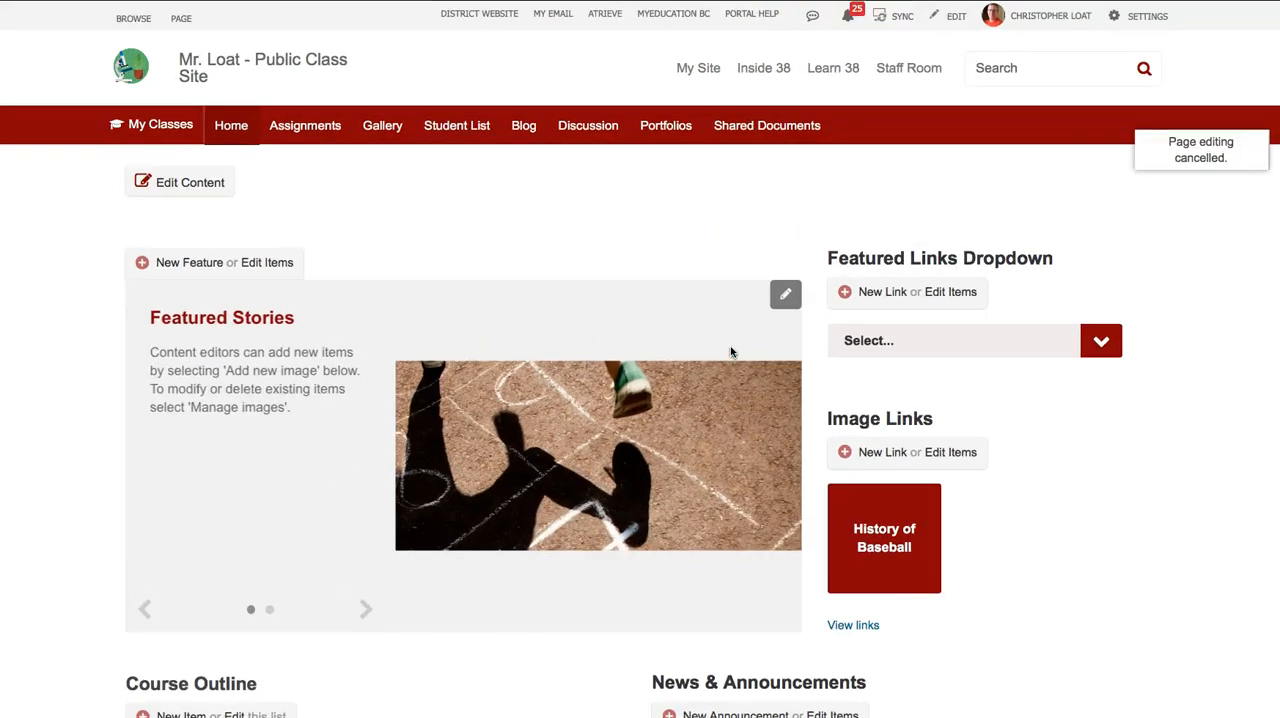
left_click(188, 182)
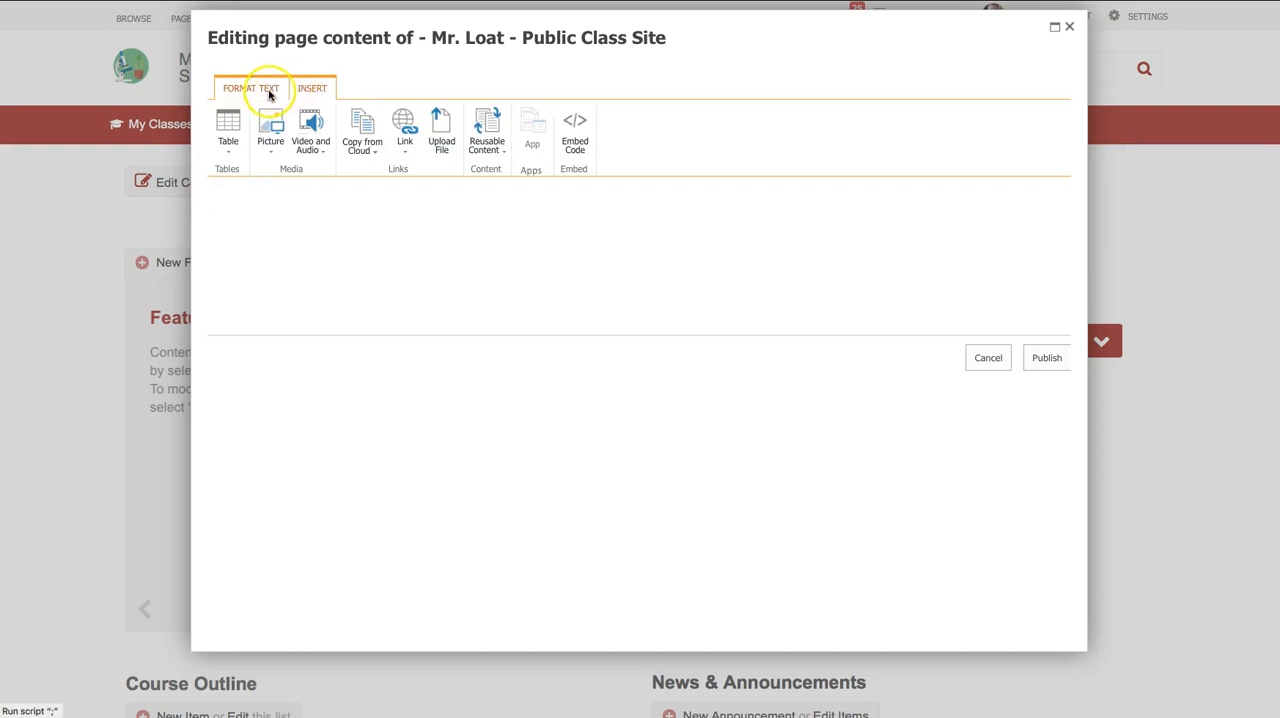
left_click(252, 88)
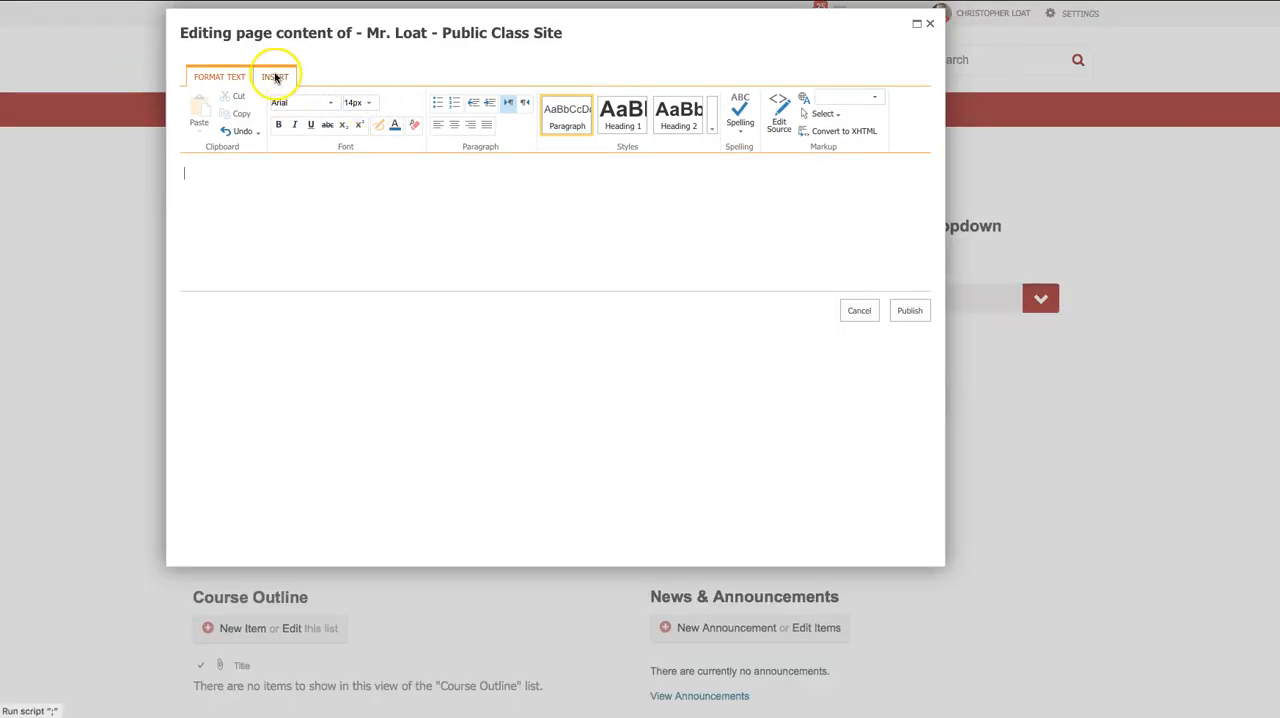
- Toggle between Insert and Format Text, ending on Insert with all icons fully shown
left_click(276, 76)
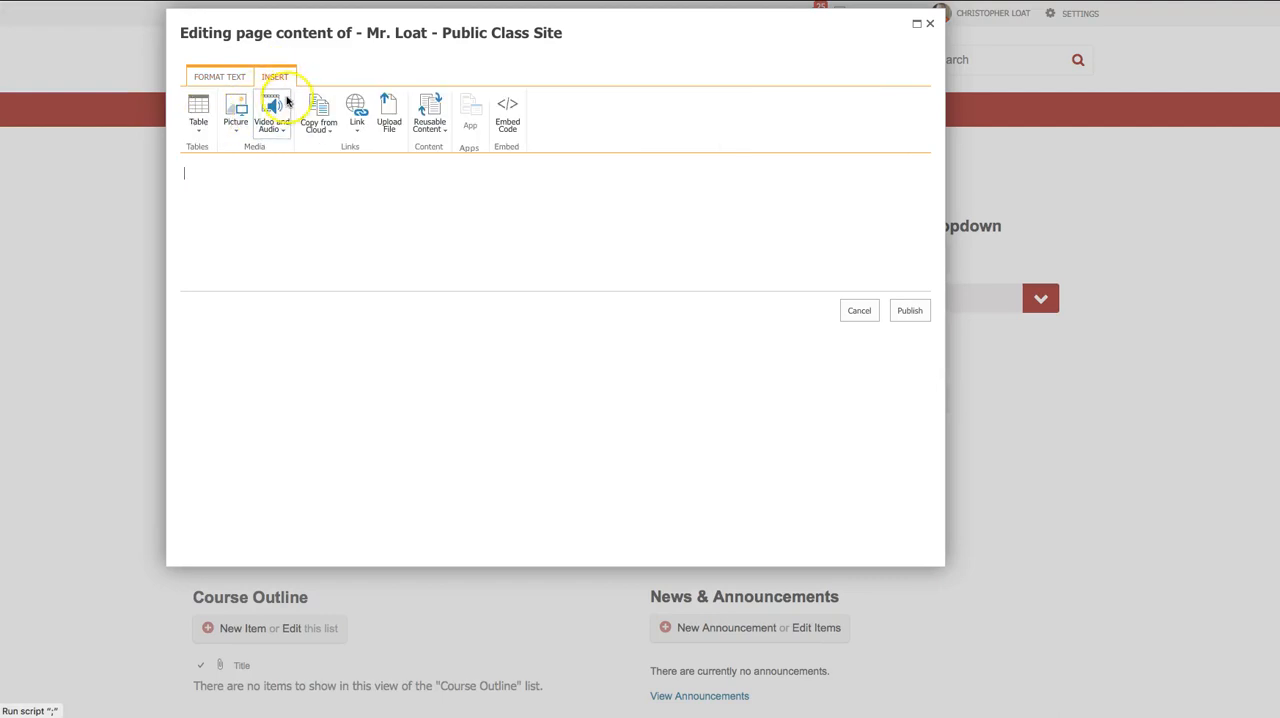
left_click(218, 76)
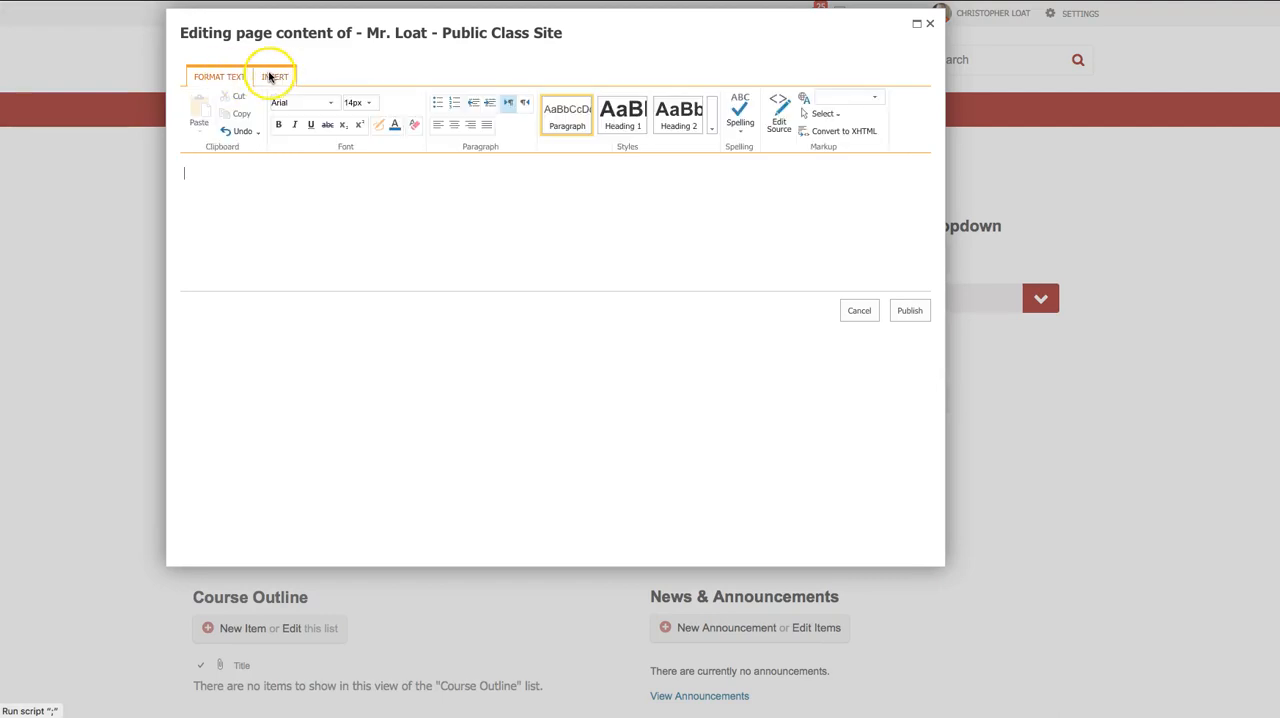
left_click(274, 76)
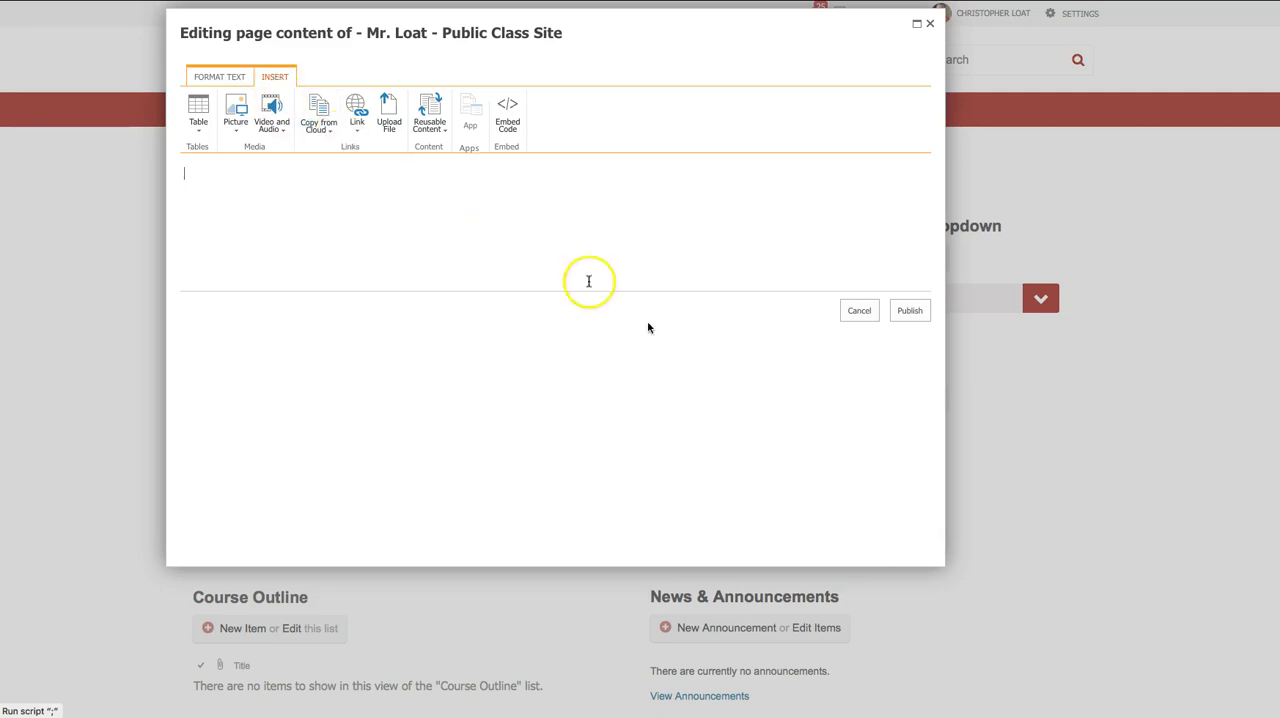
mouse_move(868, 384)
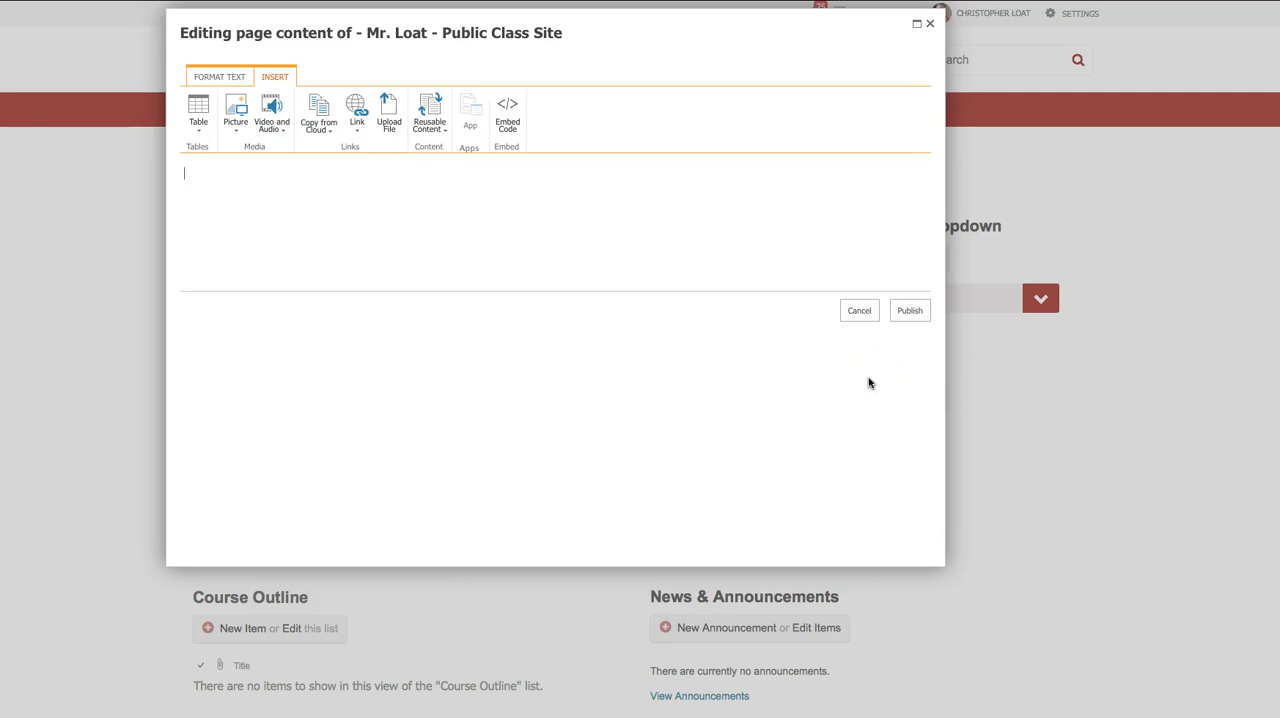
mouse_move(872, 372)
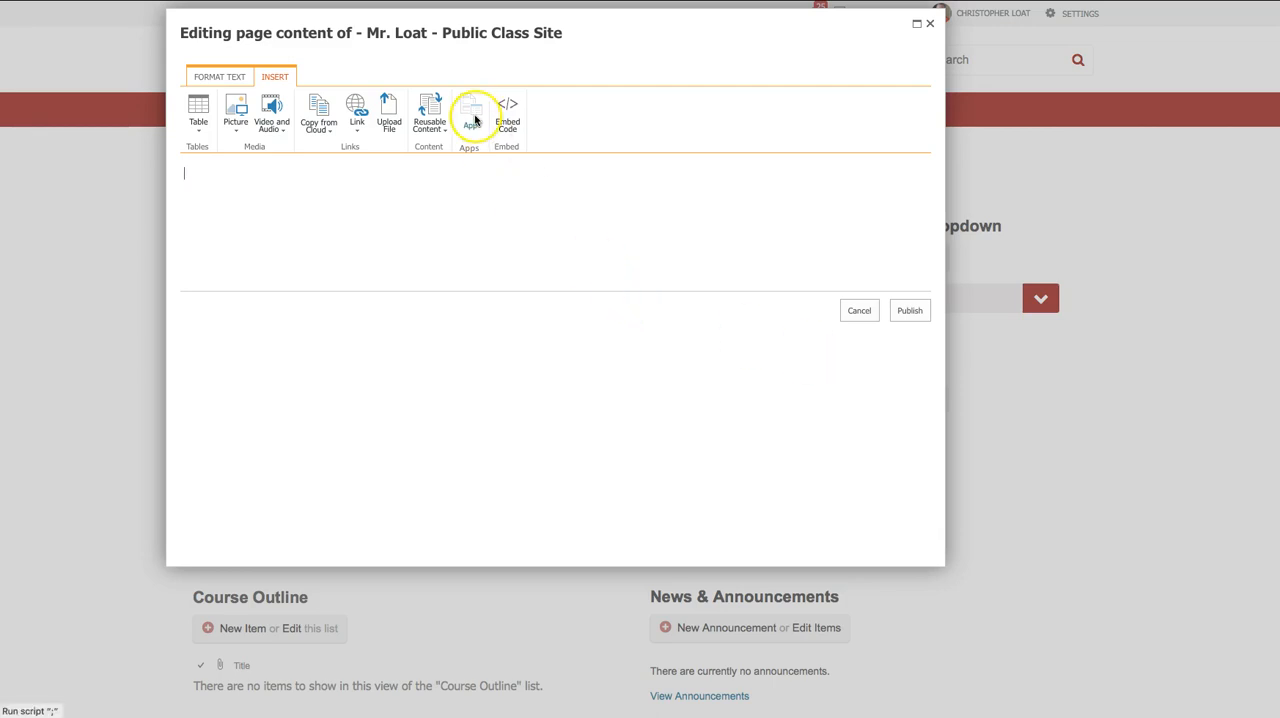
mouse_move(272, 112)
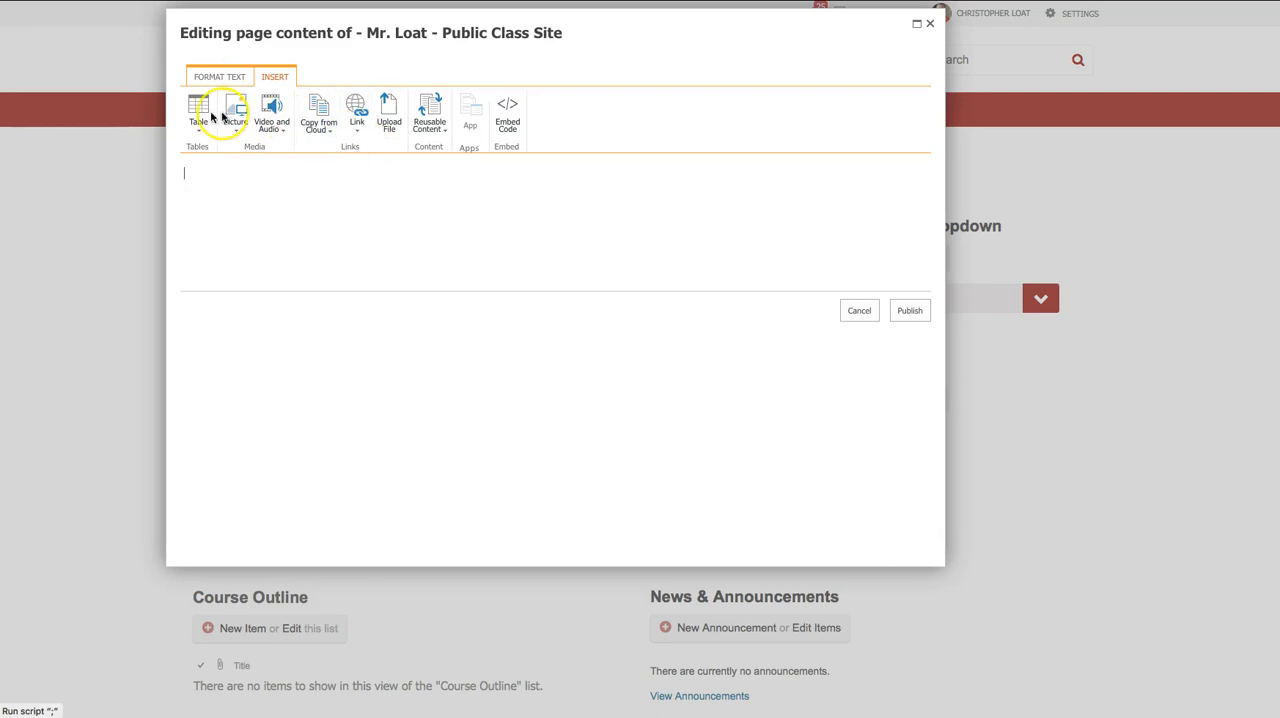
mouse_move(686, 224)
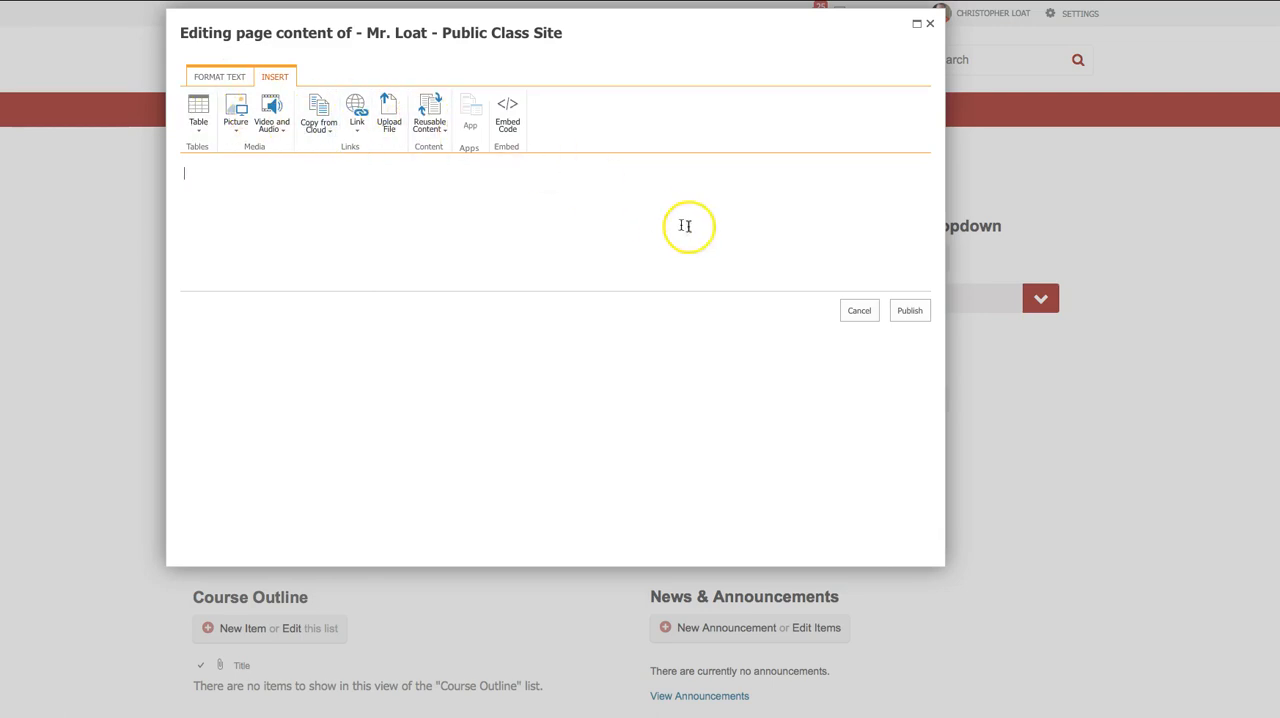